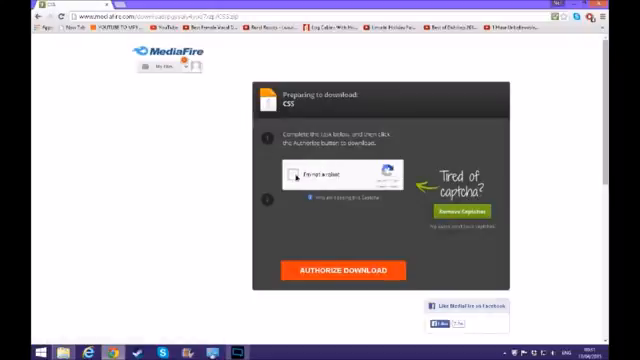
# Pass the 'I'm not a robot' check and authorize the CSS content archive download
pyautogui.click(292, 176)
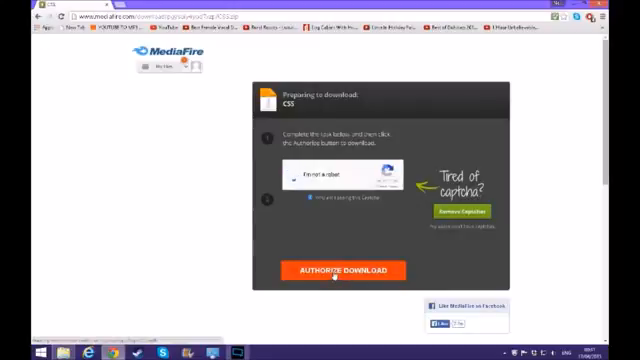
pyautogui.click(298, 176)
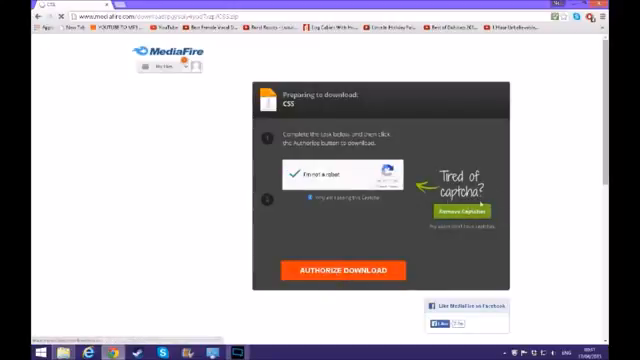
pyautogui.click(340, 270)
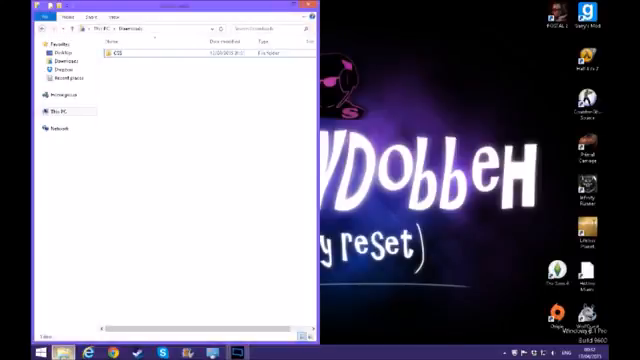
pyautogui.click(120, 52)
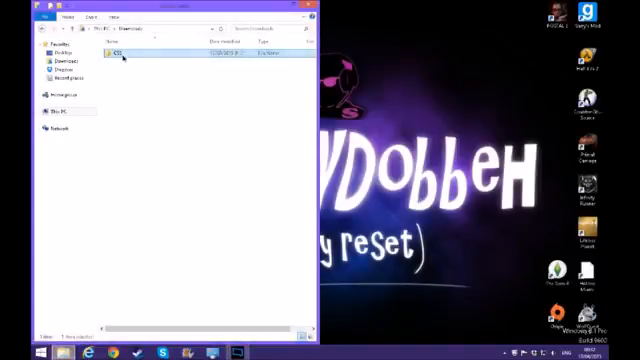
pyautogui.doubleClick(116, 50)
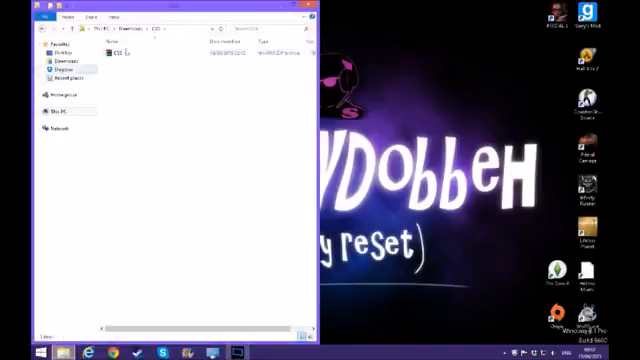
pyautogui.click(130, 52)
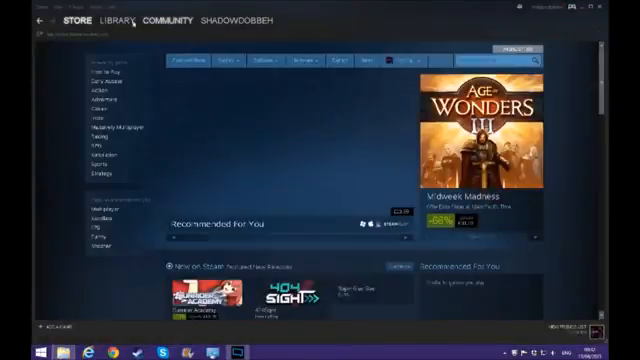
# Reach Garry's Mod in the Steam library and show its installed local files
pyautogui.click(112, 18)
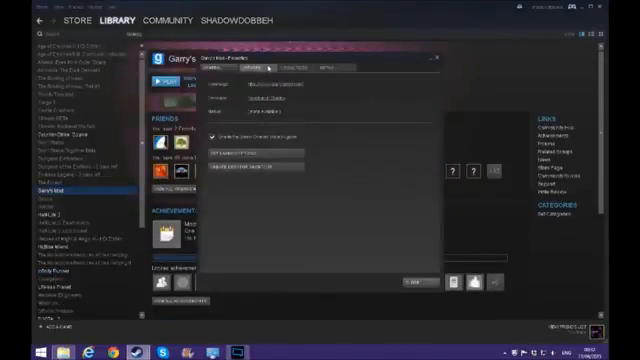
pyautogui.click(264, 68)
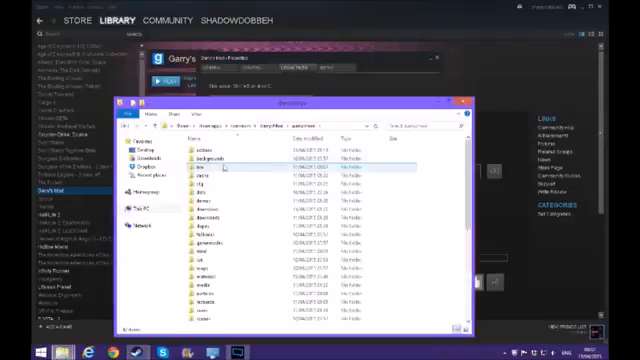
# Enter the garrysmod folder inside the game's installed files
pyautogui.doubleClick(196, 162)
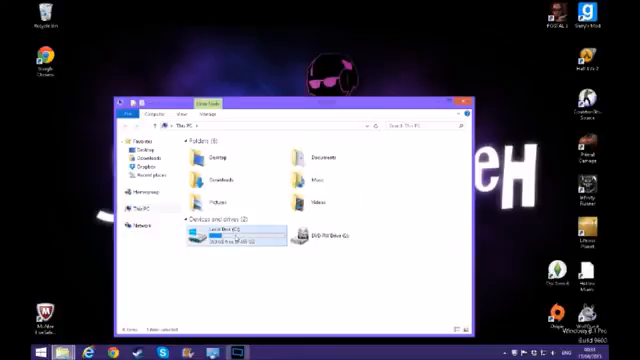
# Navigate from the system drive down to the GarrysMod installation folder
pyautogui.doubleClick(210, 232)
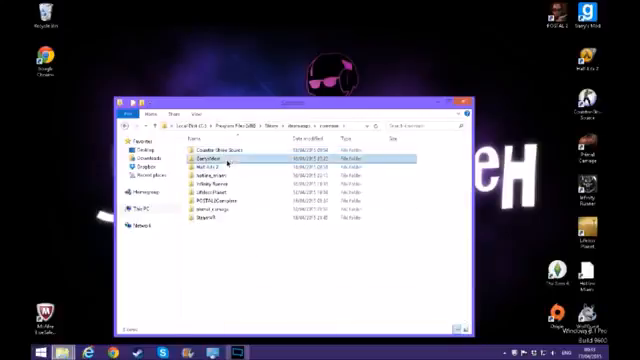
pyautogui.doubleClick(210, 160)
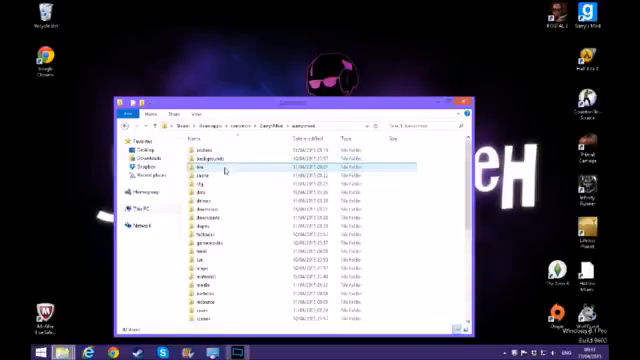